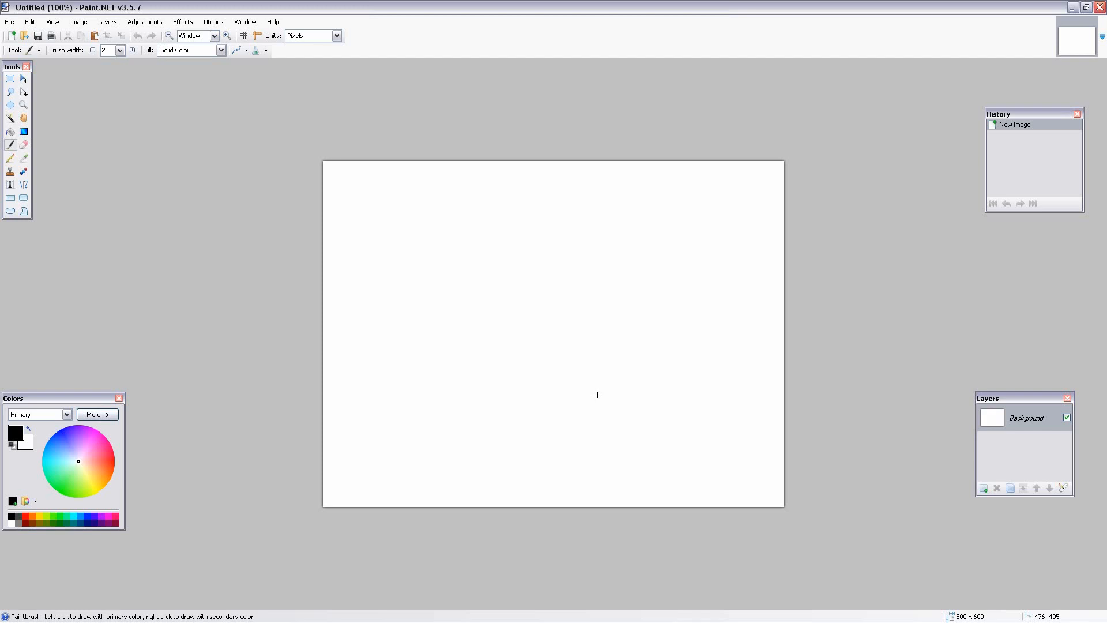
{"action": "mouse_move", "coordinate": [115, 184]}
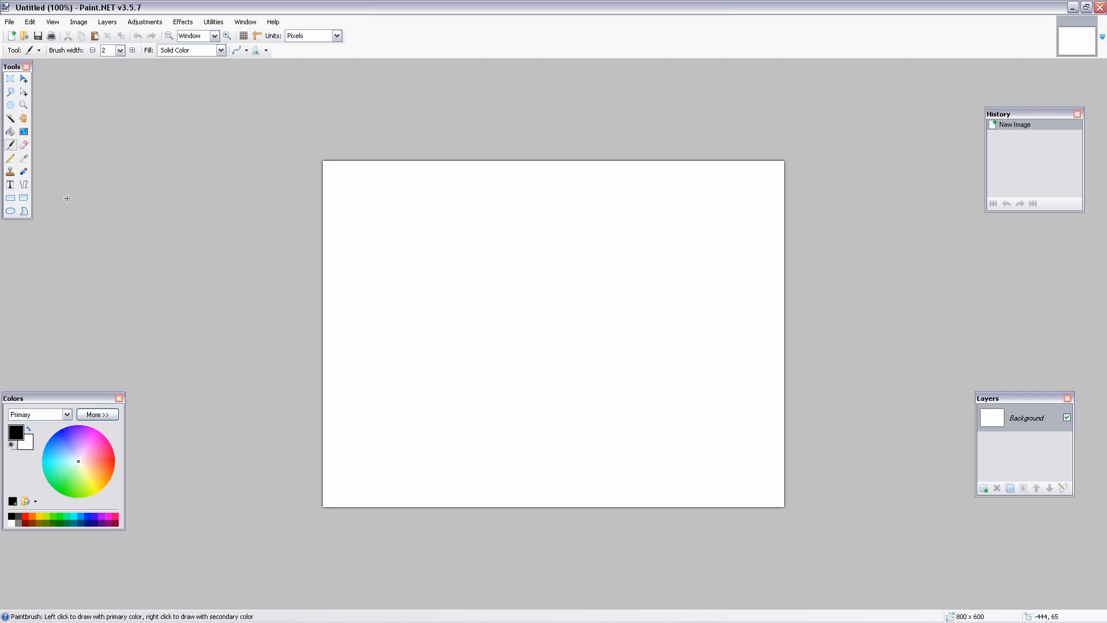
{"action": "mouse_move", "coordinate": [134, 167]}
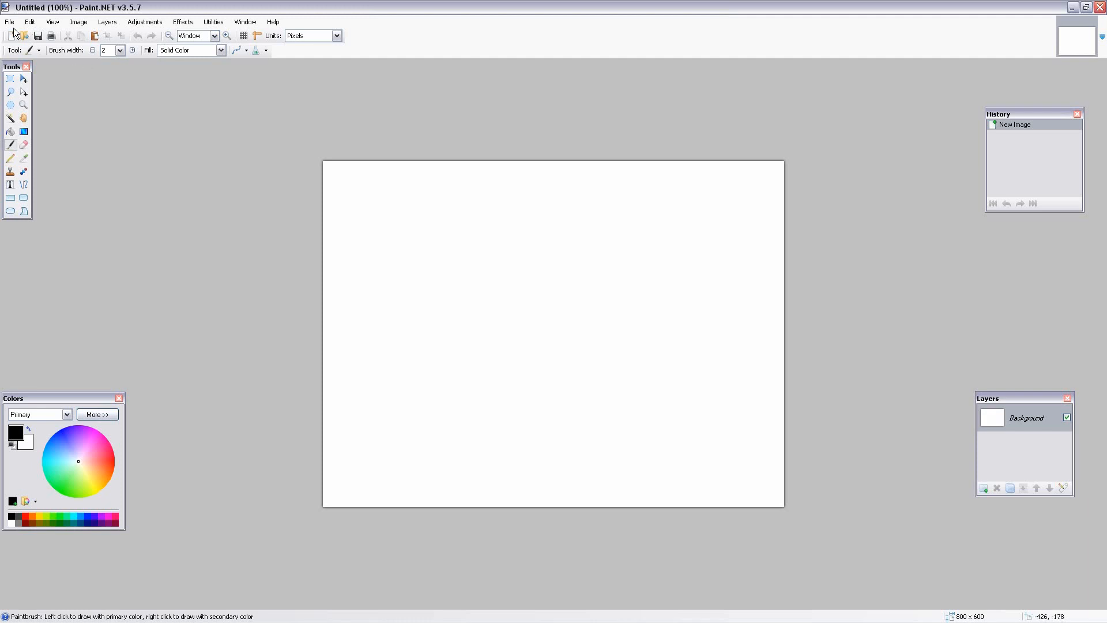
- Open the recent sunset lake photo IMG_2264.JPG from the File menu
{"action": "left_click", "coordinate": [9, 22]}
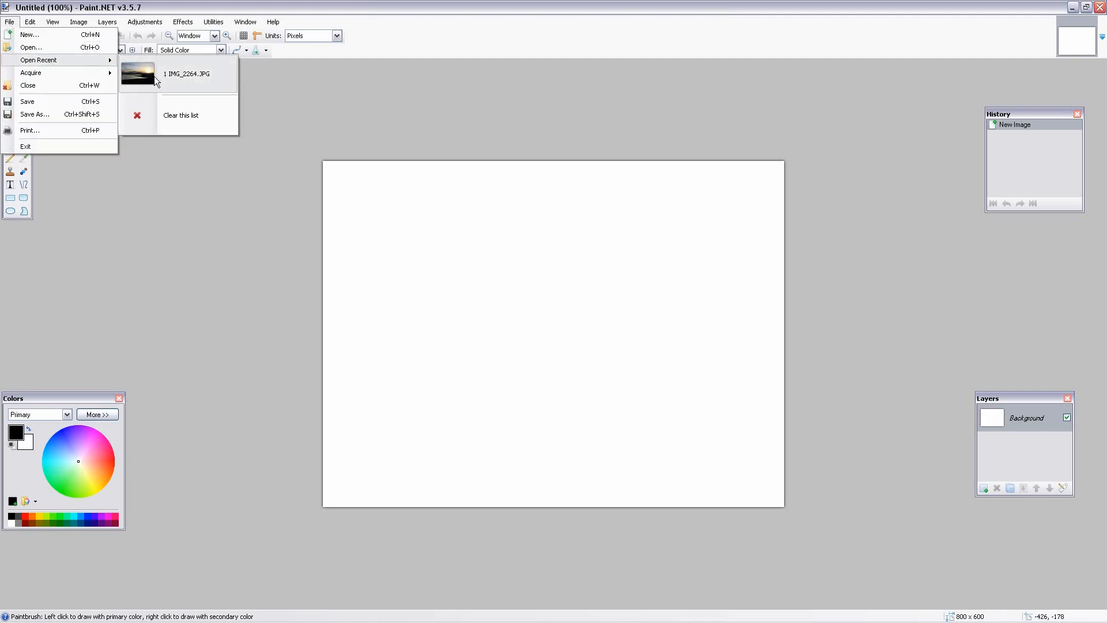
{"action": "left_click", "coordinate": [186, 74]}
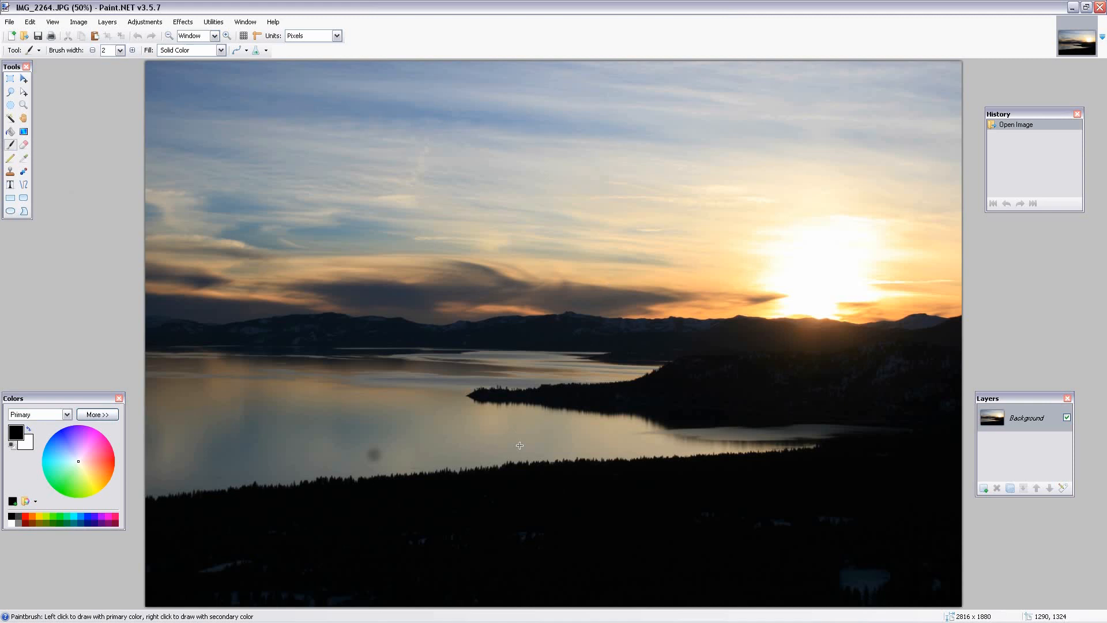
{"action": "mouse_move", "coordinate": [363, 424]}
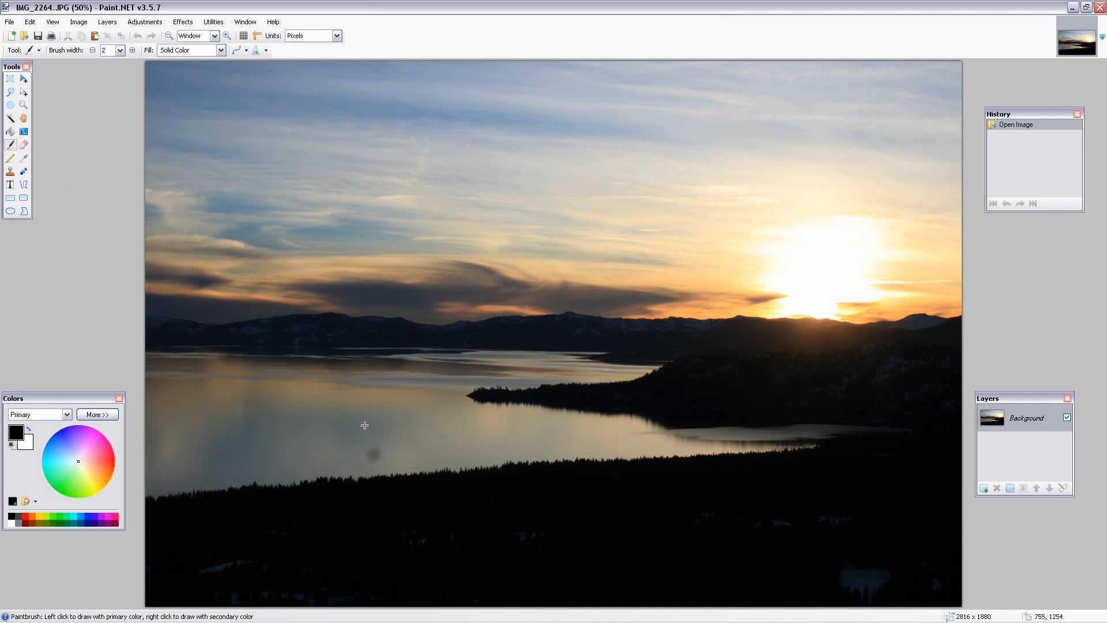
{"action": "mouse_move", "coordinate": [365, 451]}
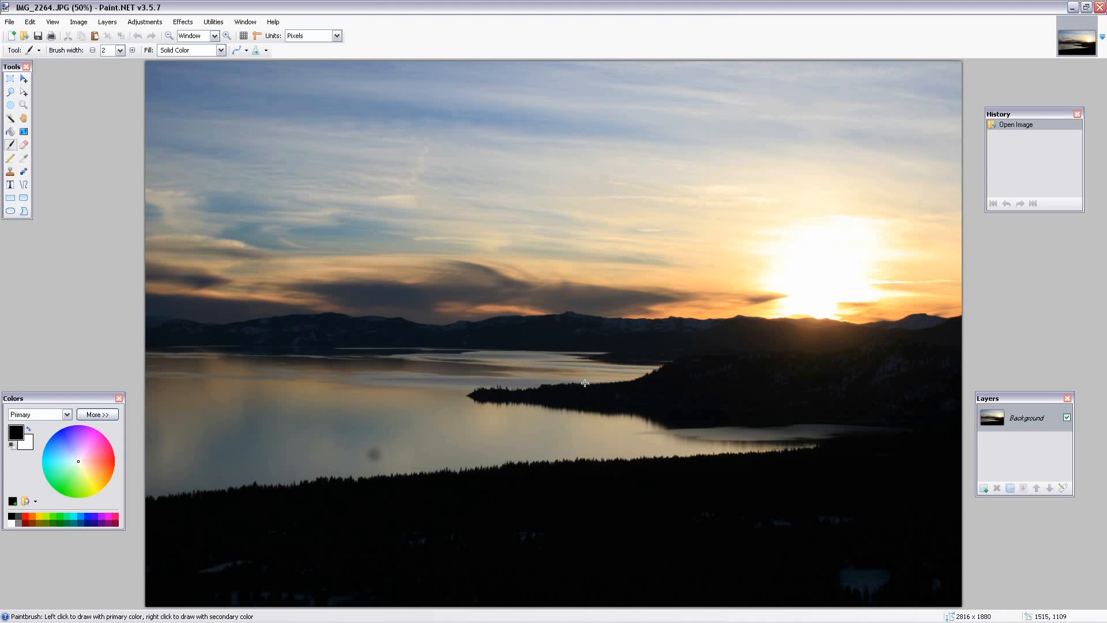
{"action": "mouse_move", "coordinate": [206, 60]}
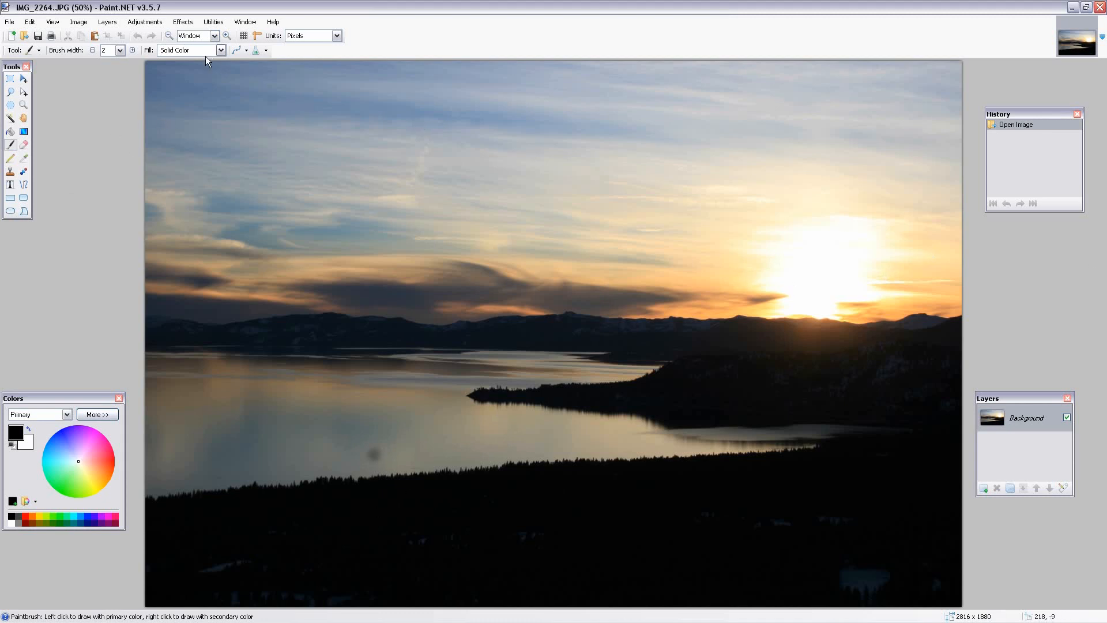
- Zoom the photo to 100% and pick the Clone Stamp tool
{"action": "left_click", "coordinate": [227, 35]}
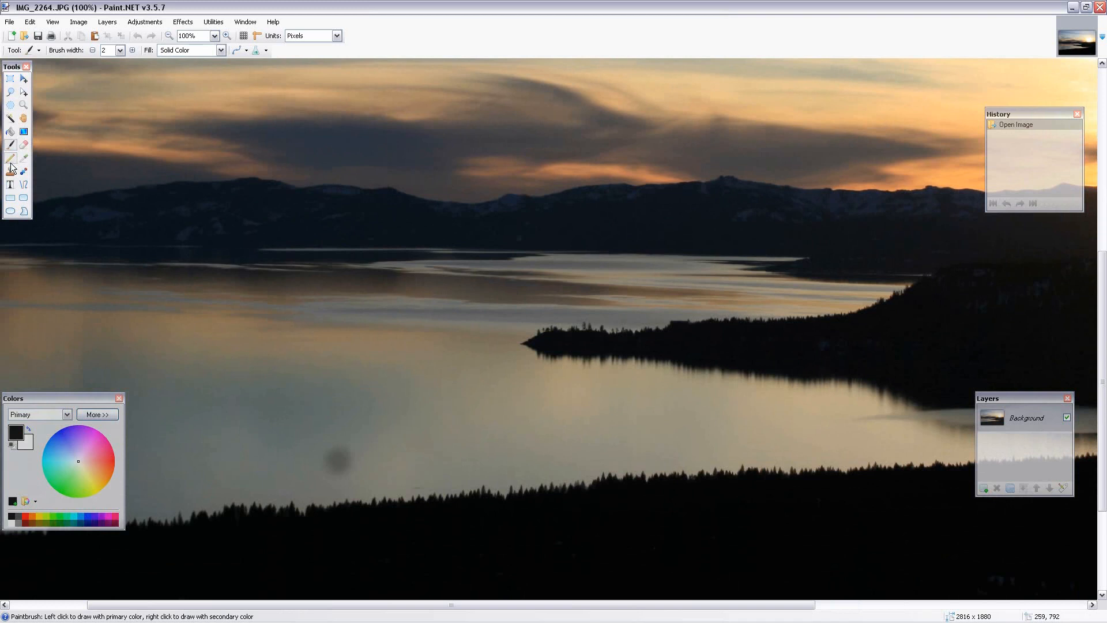
{"action": "left_click", "coordinate": [11, 171]}
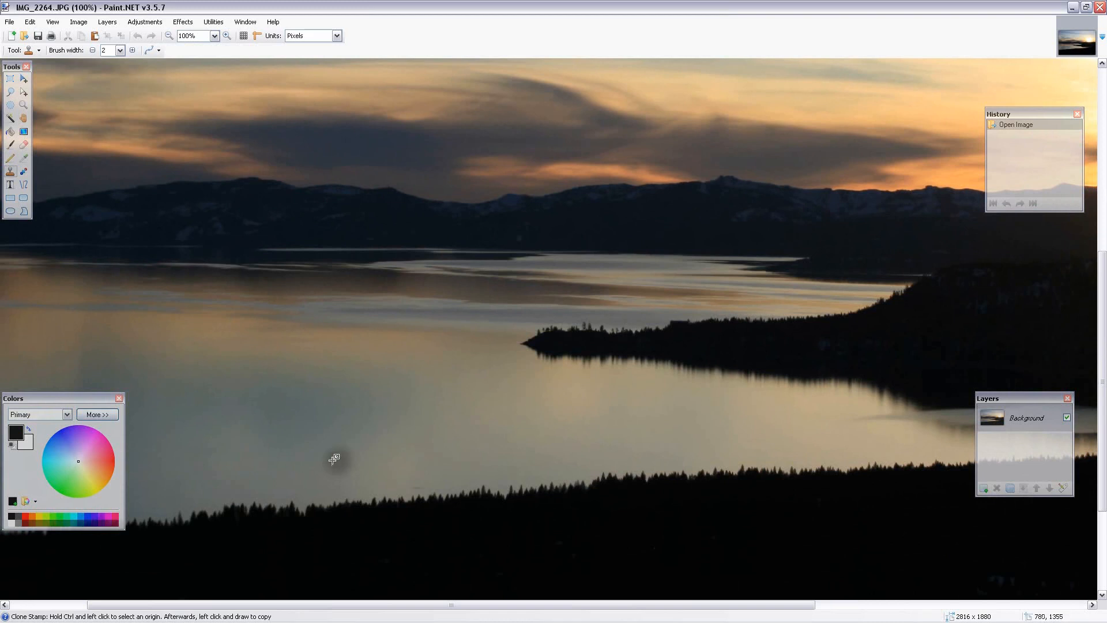
- With brush width 60, stamp clean water over the dark lens spot
{"action": "left_click", "coordinate": [120, 50]}
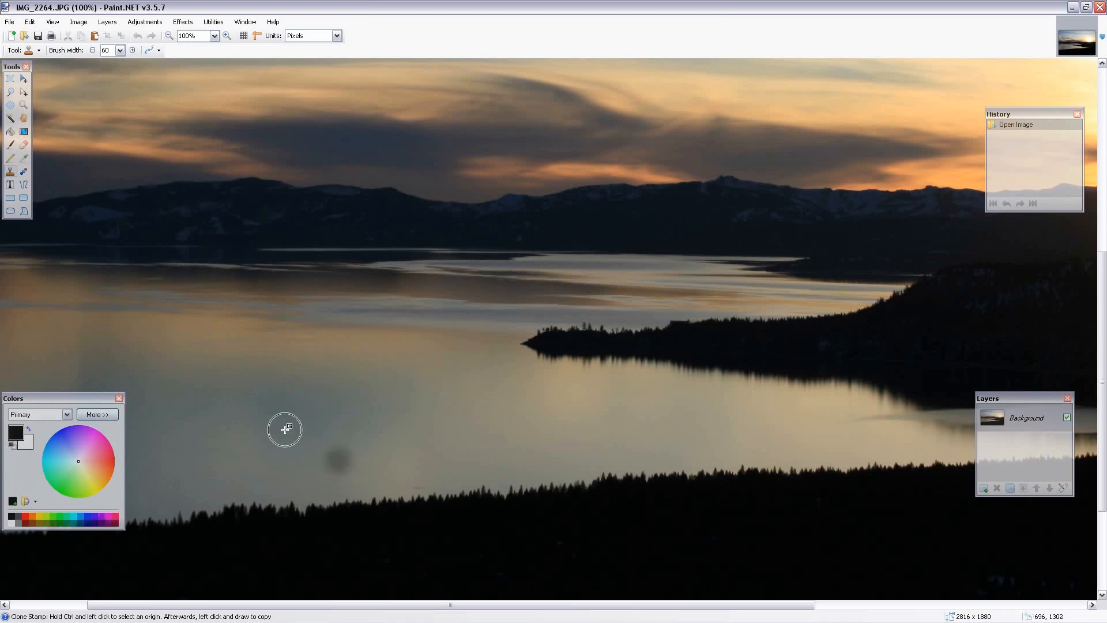
{"action": "mouse_move", "coordinate": [86, 590]}
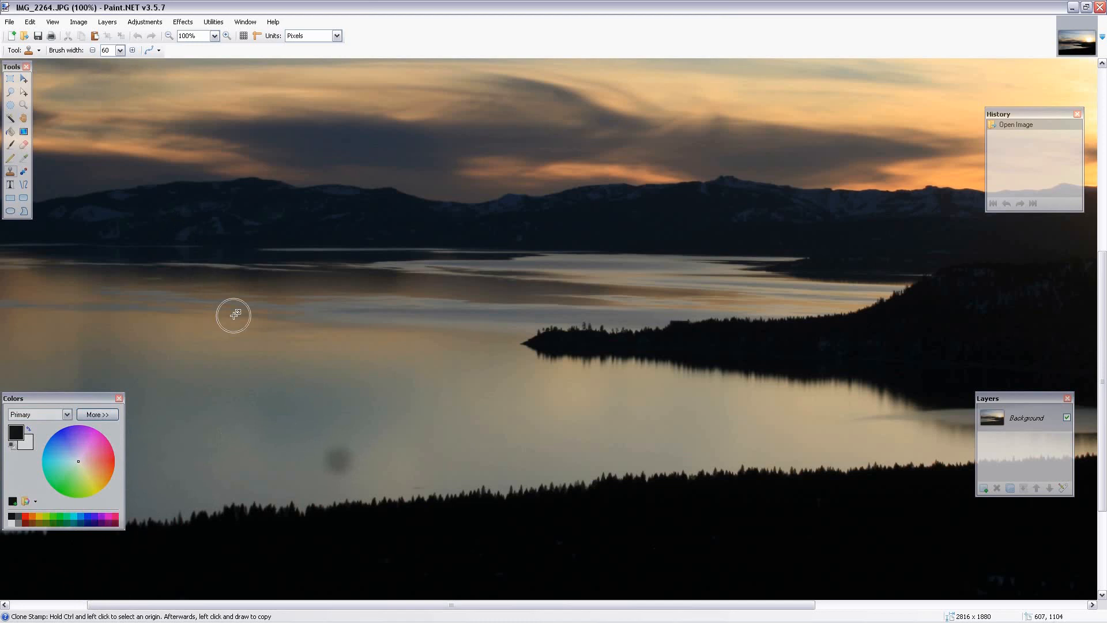
{"action": "mouse_move", "coordinate": [221, 403]}
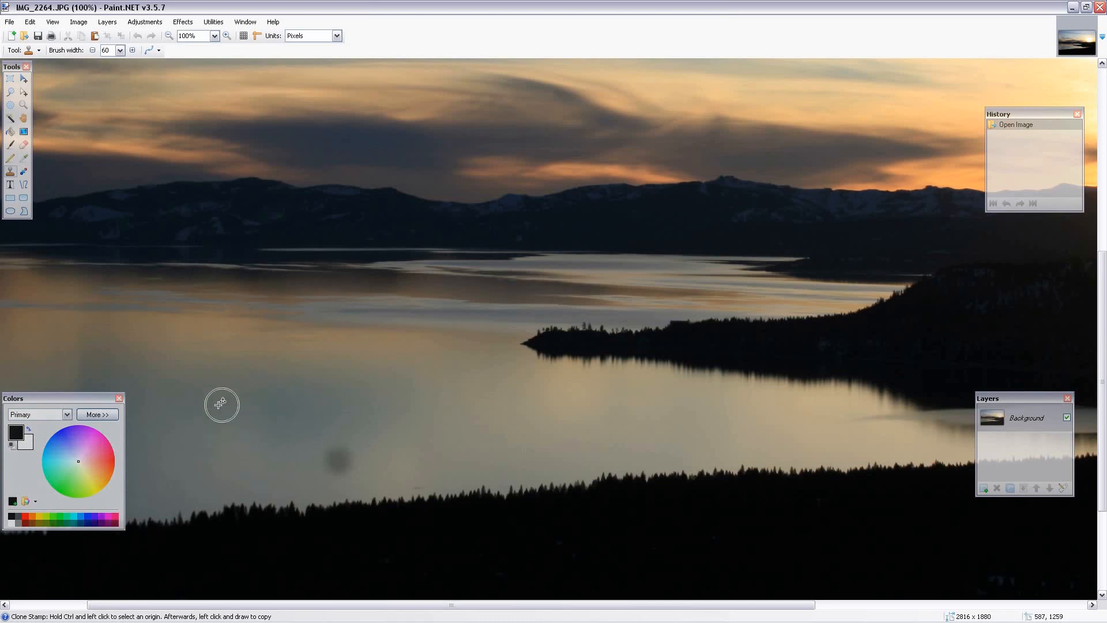
{"action": "mouse_move", "coordinate": [248, 450]}
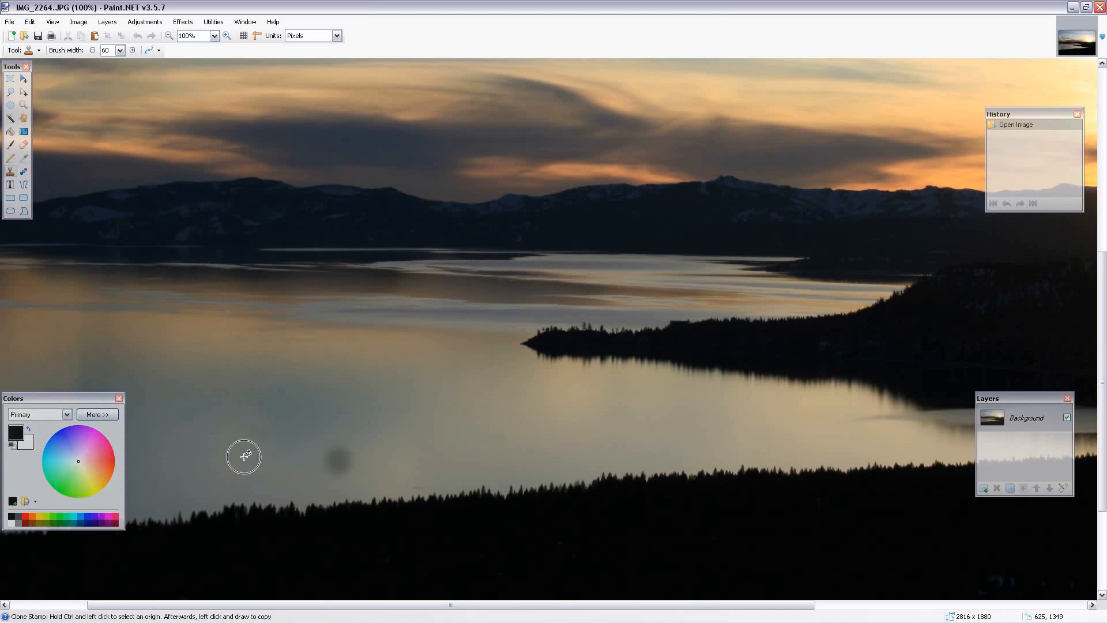
{"action": "mouse_move", "coordinate": [328, 456]}
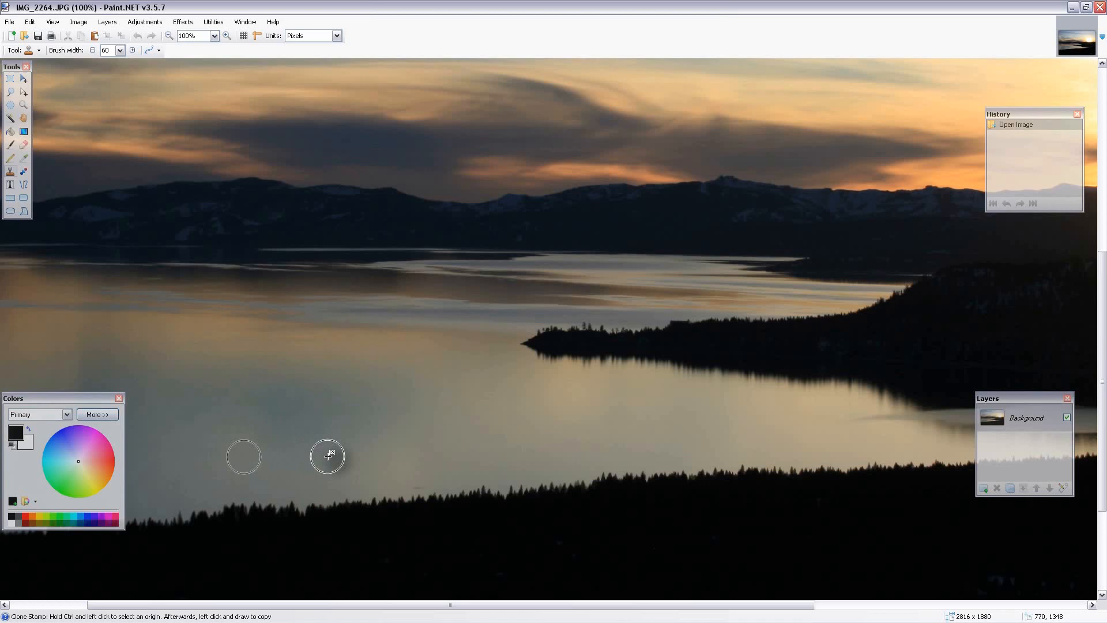
{"action": "mouse_move", "coordinate": [338, 458]}
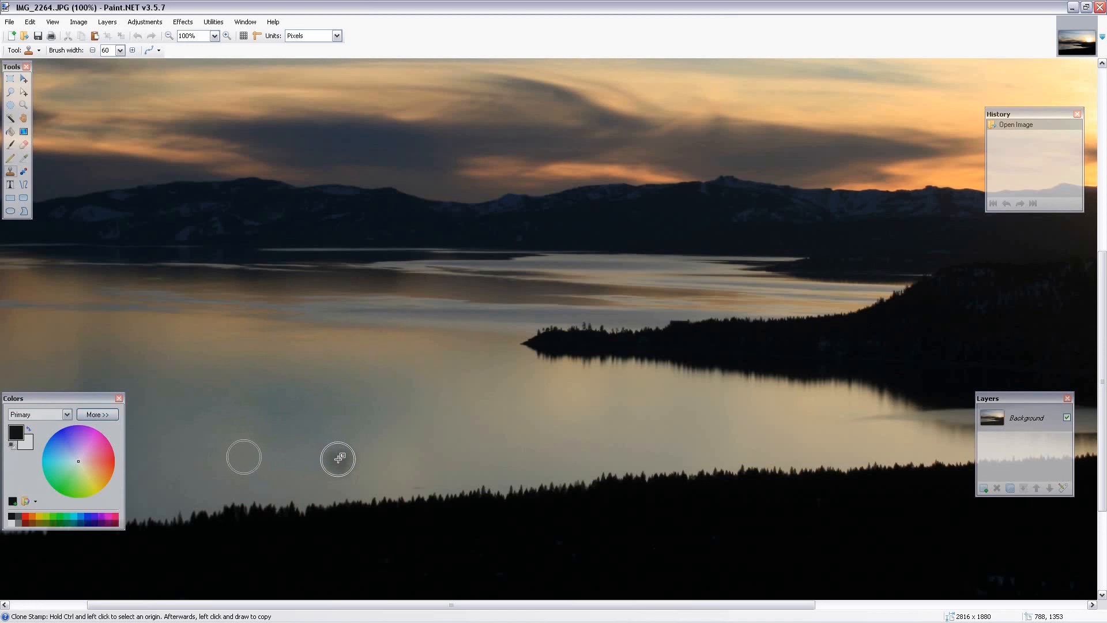
{"action": "left_click", "coordinate": [339, 457]}
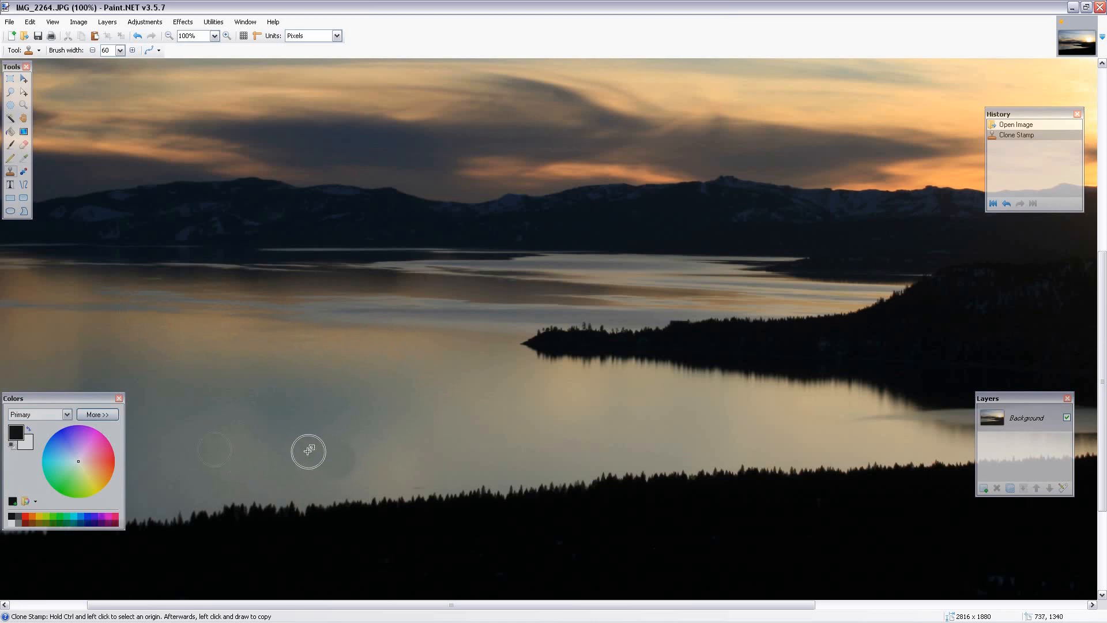
{"action": "mouse_move", "coordinate": [21, 106]}
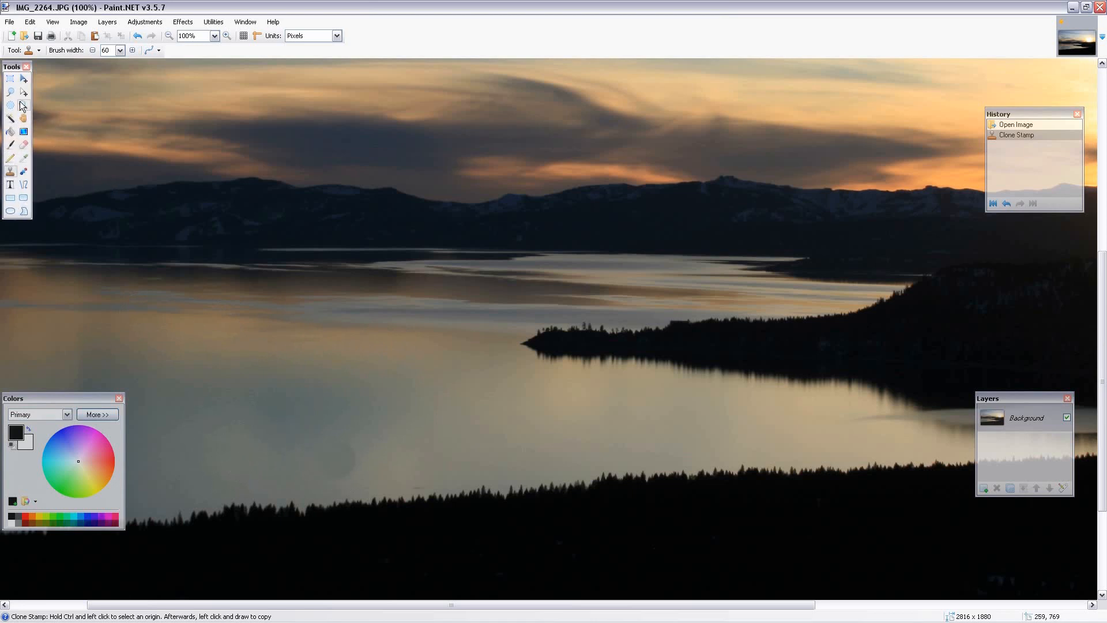
- Lasso a freehand outline around the cloned water patch
{"action": "left_click", "coordinate": [11, 90]}
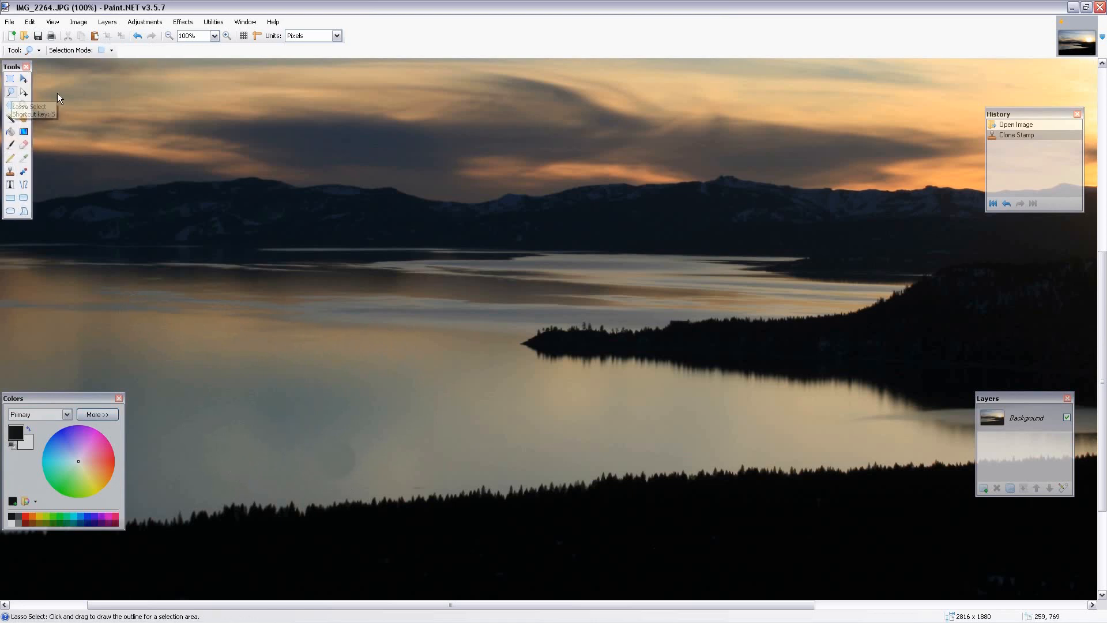
{"action": "left_click_drag", "start_coordinate": [314, 435], "coordinate": [316, 472]}
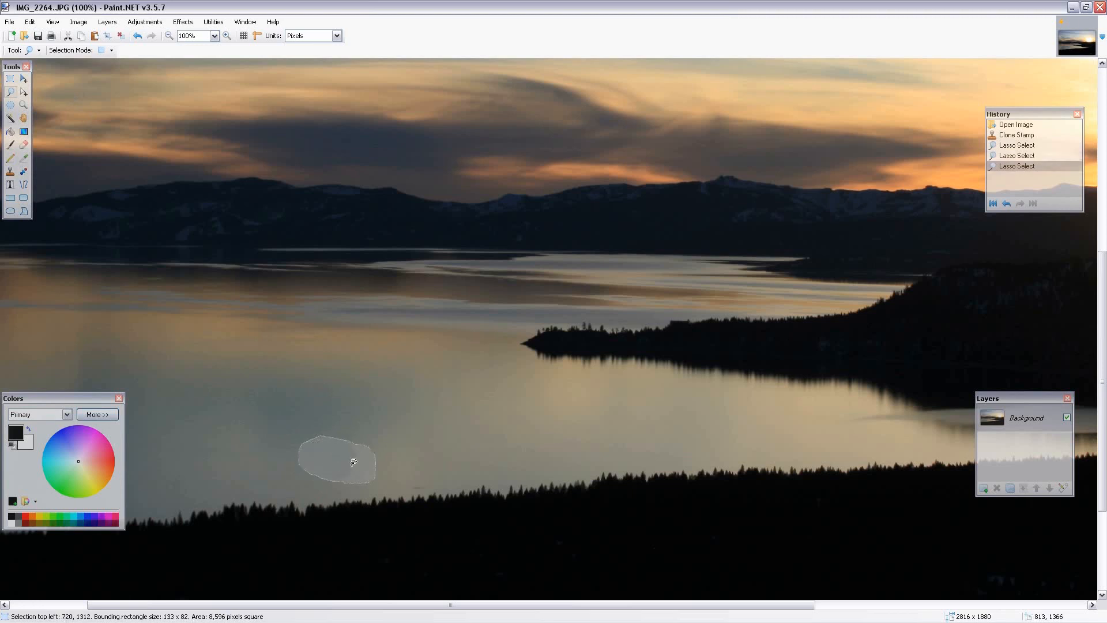
{"action": "mouse_move", "coordinate": [337, 460]}
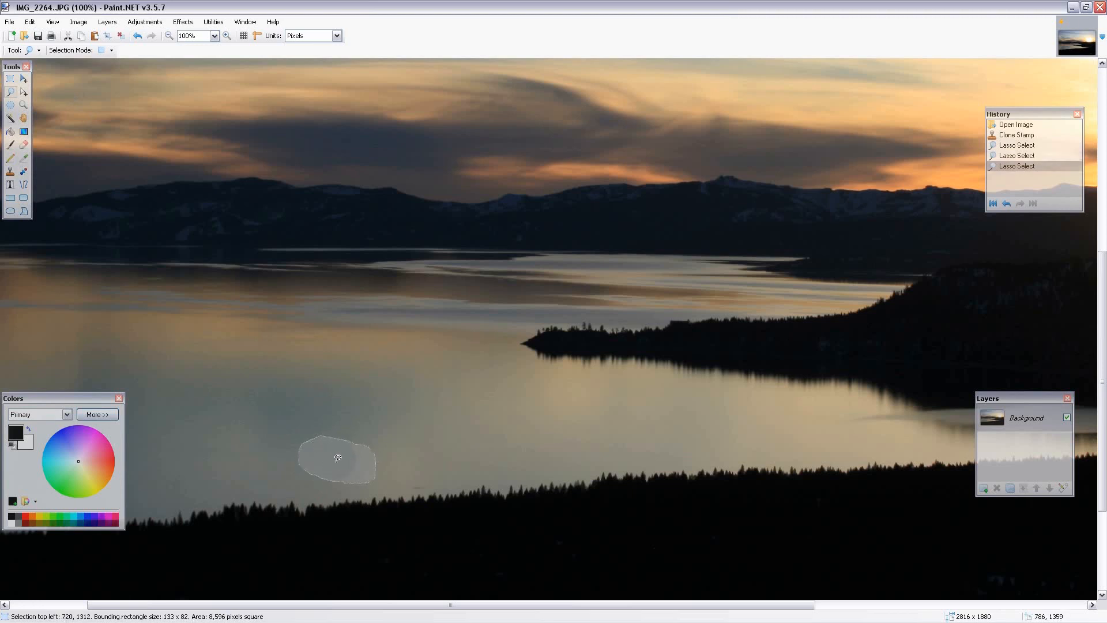
{"action": "mouse_move", "coordinate": [216, 162]}
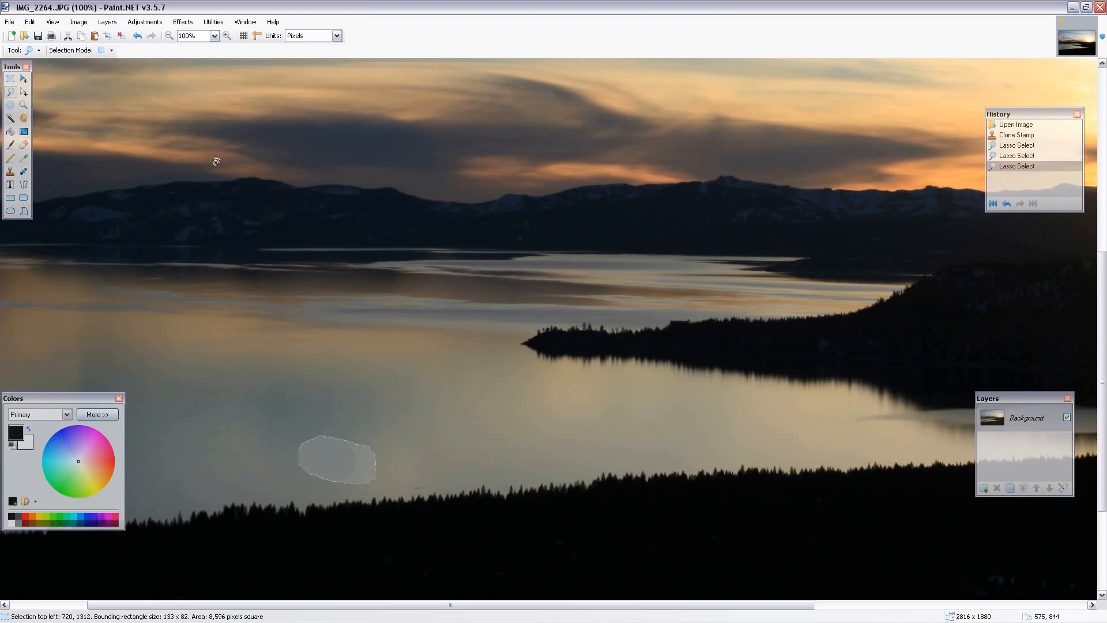
{"action": "mouse_move", "coordinate": [303, 61]}
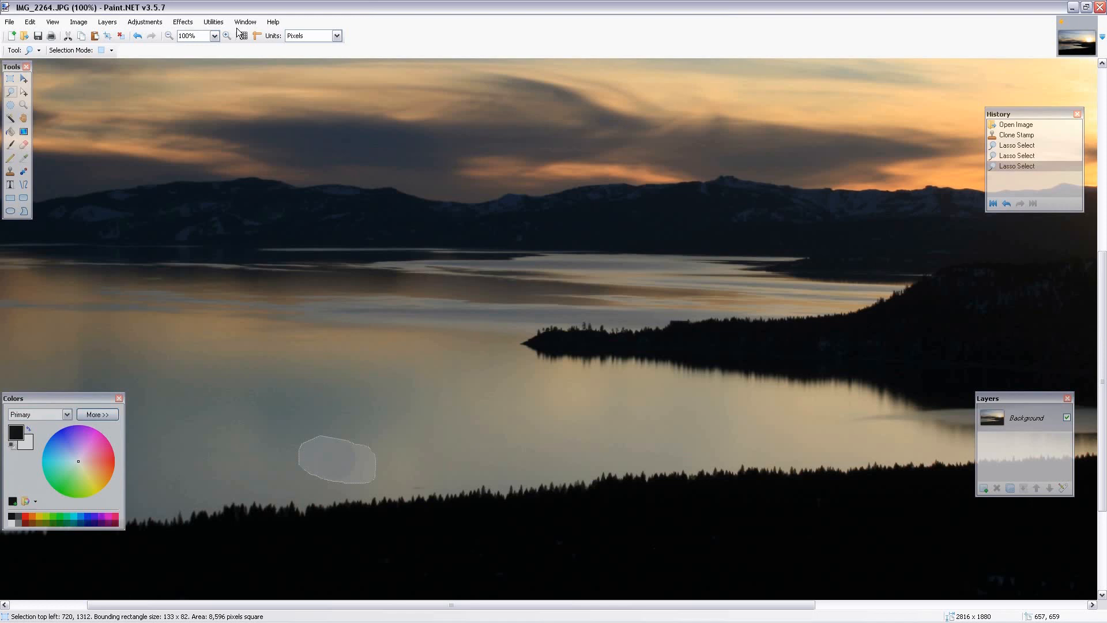
- Apply a Gaussian blur of radius 55 to the outlined patch after testing higher values
{"action": "left_click", "coordinate": [183, 21]}
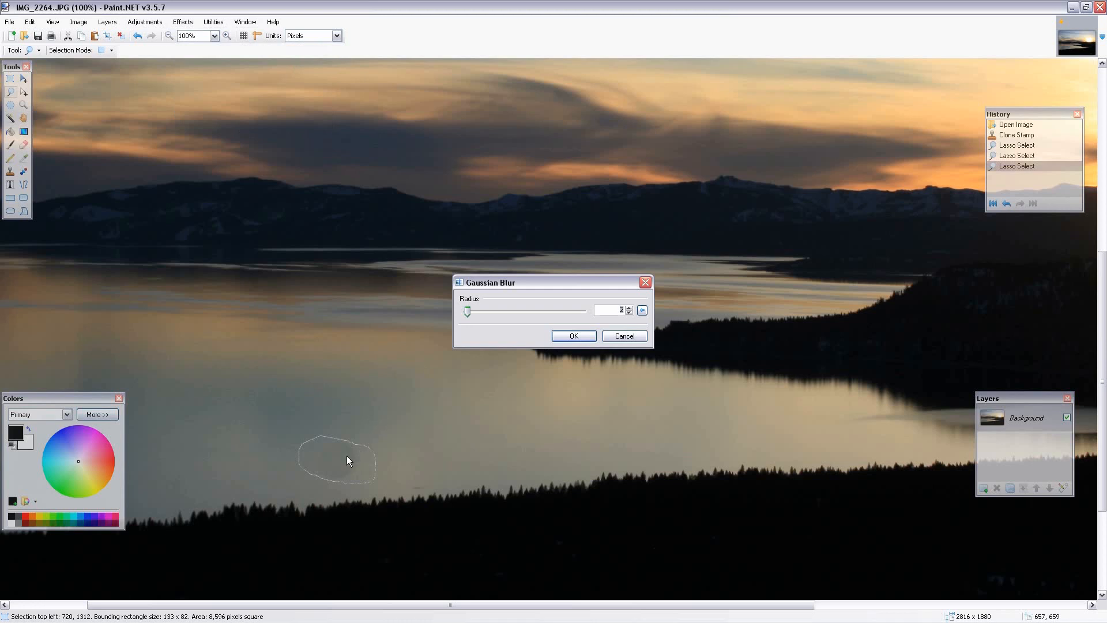
{"action": "mouse_move", "coordinate": [309, 452]}
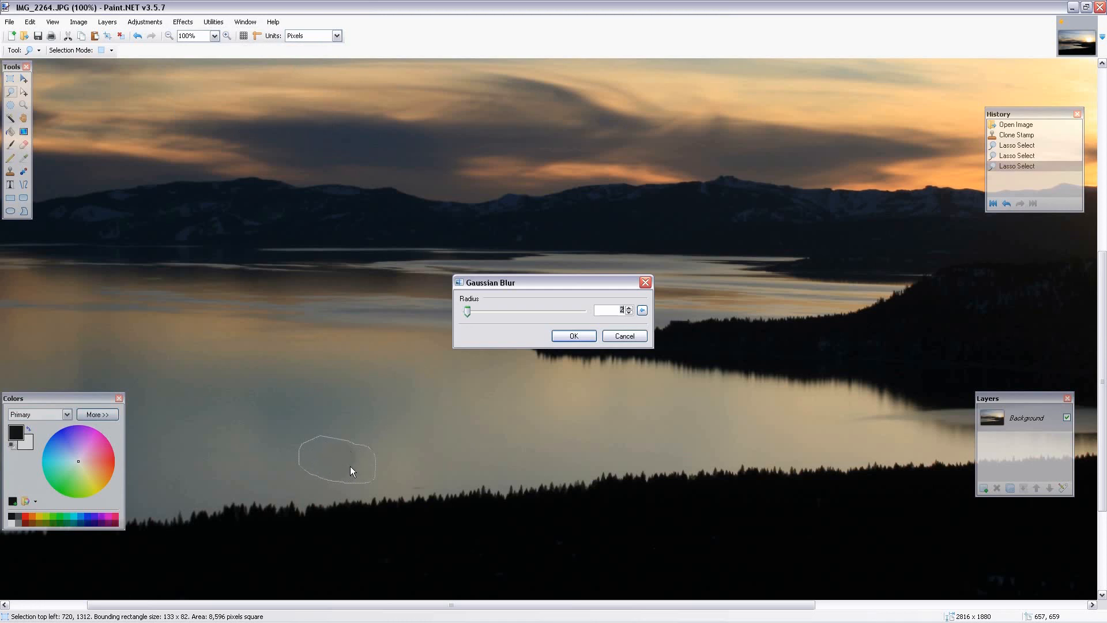
{"action": "mouse_move", "coordinate": [520, 366]}
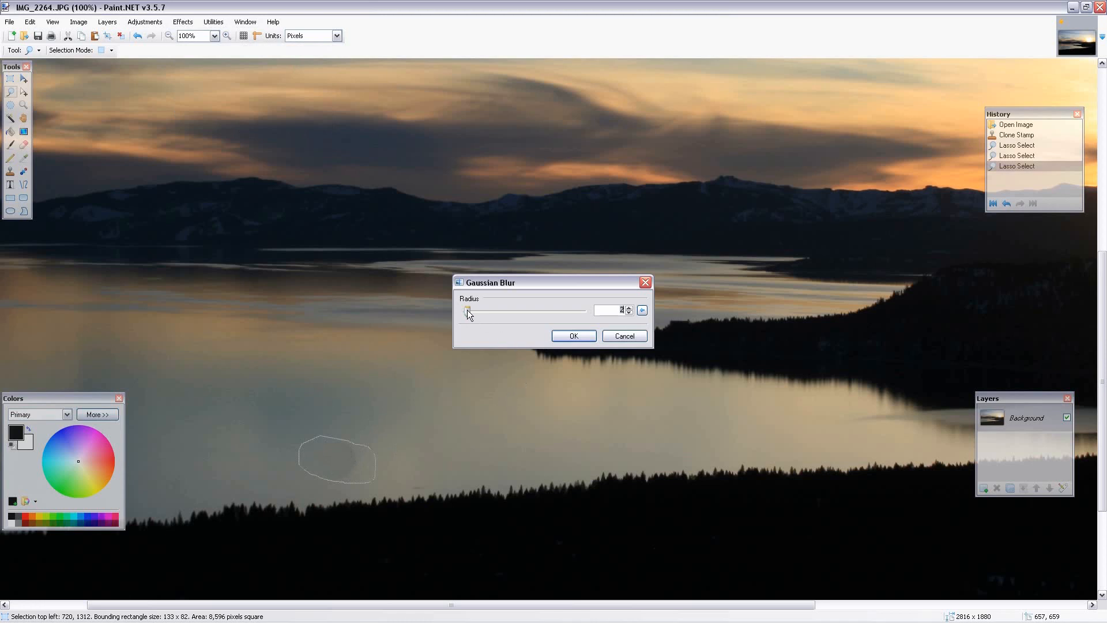
{"action": "left_click_drag", "start_coordinate": [466, 310], "coordinate": [494, 310]}
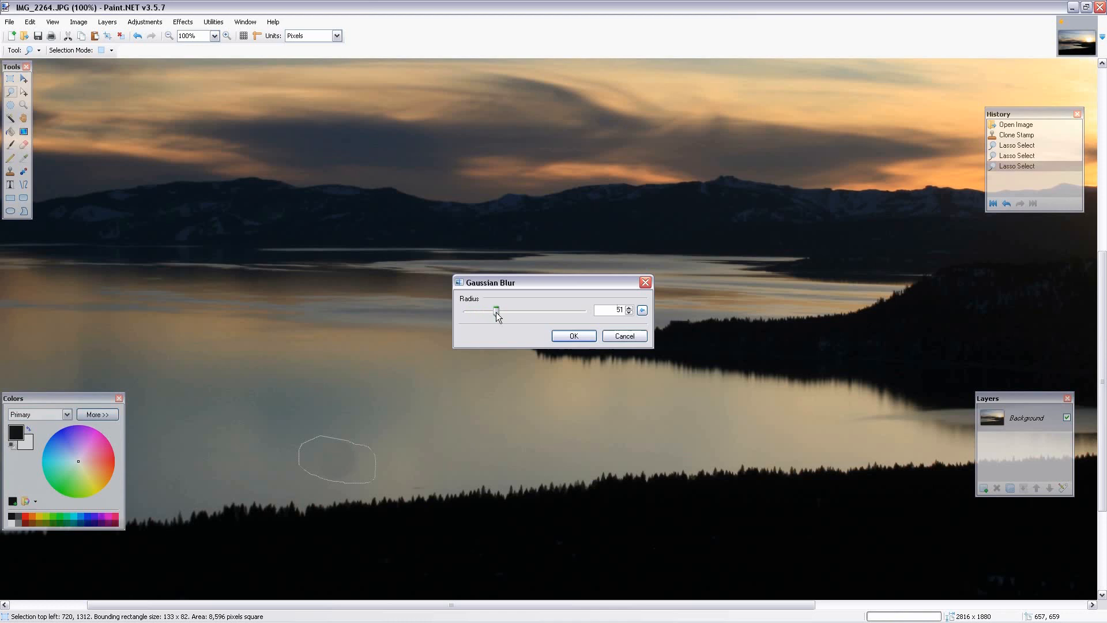
{"action": "left_click_drag", "start_coordinate": [496, 310], "coordinate": [568, 310]}
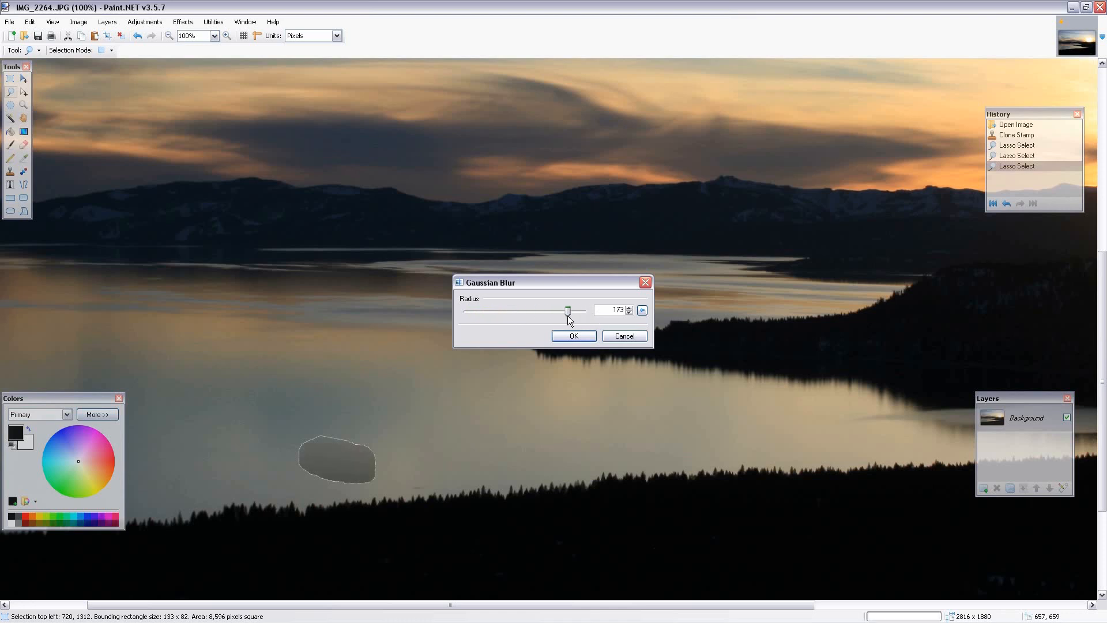
{"action": "left_click_drag", "start_coordinate": [569, 311], "coordinate": [466, 310]}
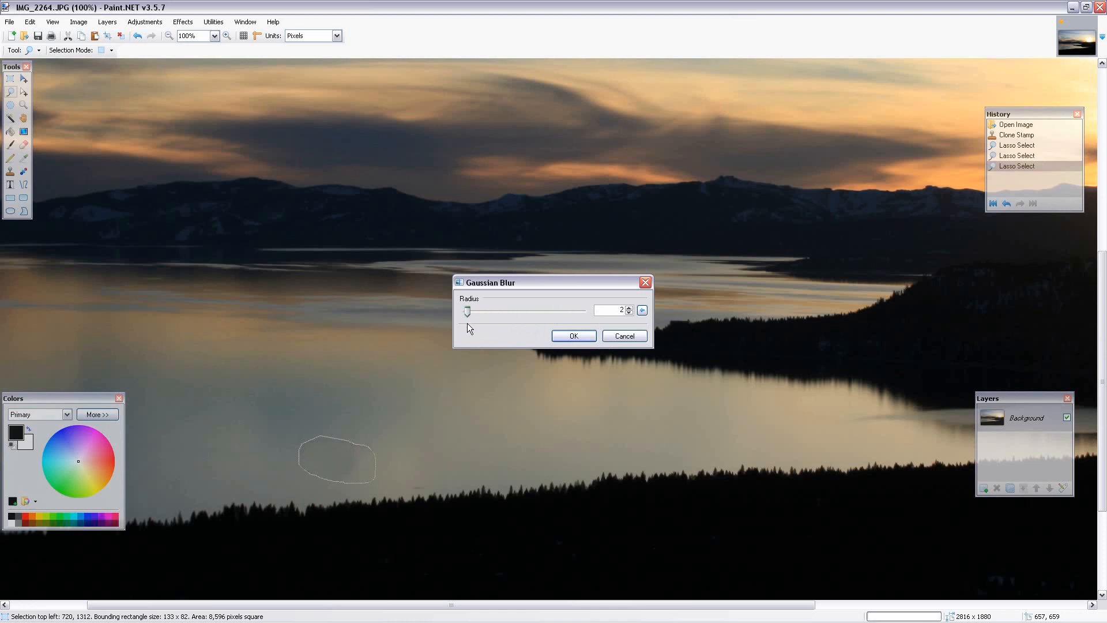
{"action": "left_click_drag", "start_coordinate": [466, 310], "coordinate": [478, 310]}
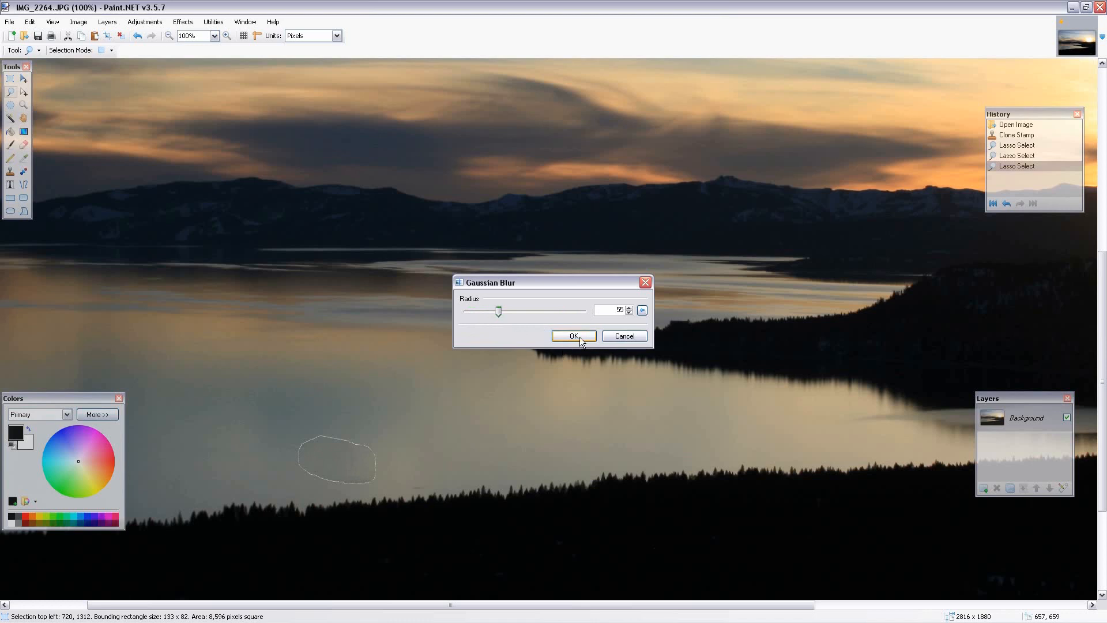
{"action": "left_click", "coordinate": [573, 336]}
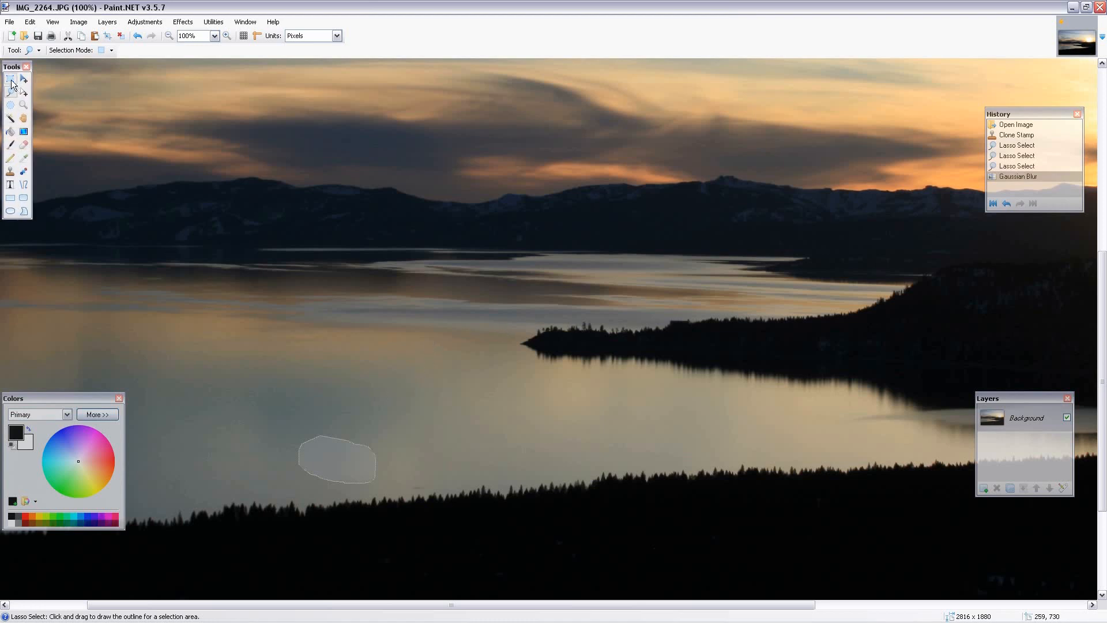
- Drop the old selection and ready a new, larger lasso outline around the patch
{"action": "left_click", "coordinate": [10, 78]}
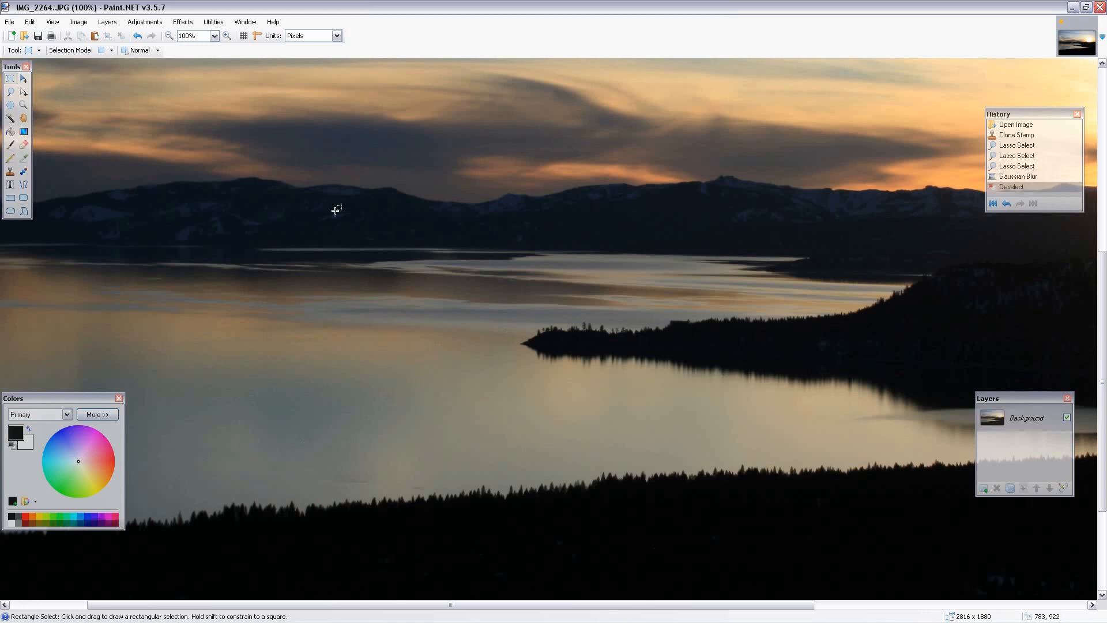
{"action": "mouse_move", "coordinate": [361, 474]}
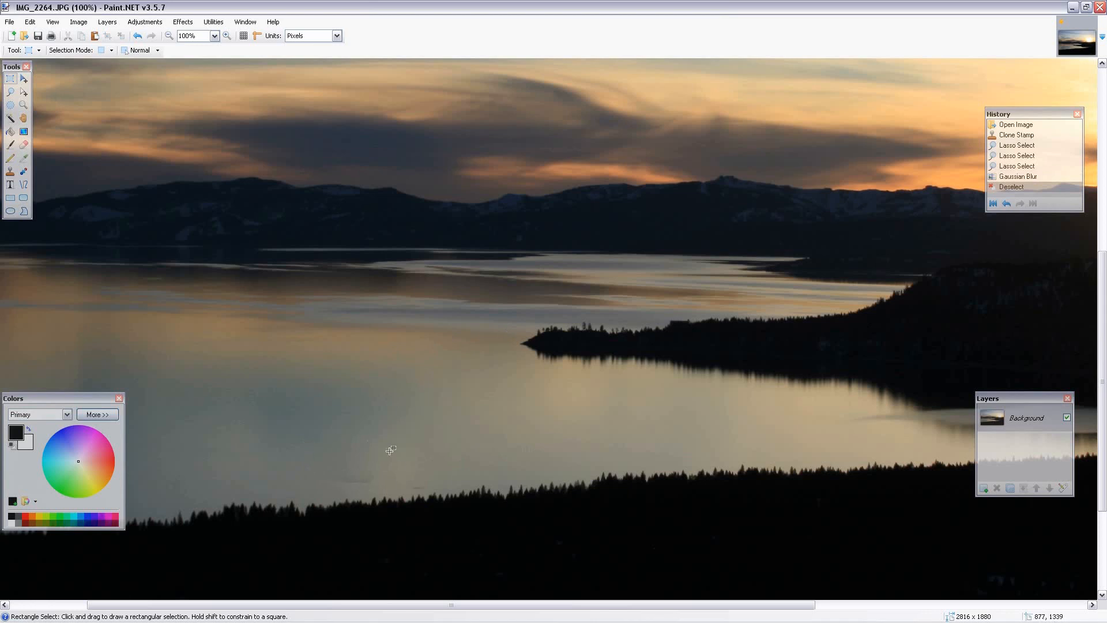
{"action": "left_click", "coordinate": [10, 92]}
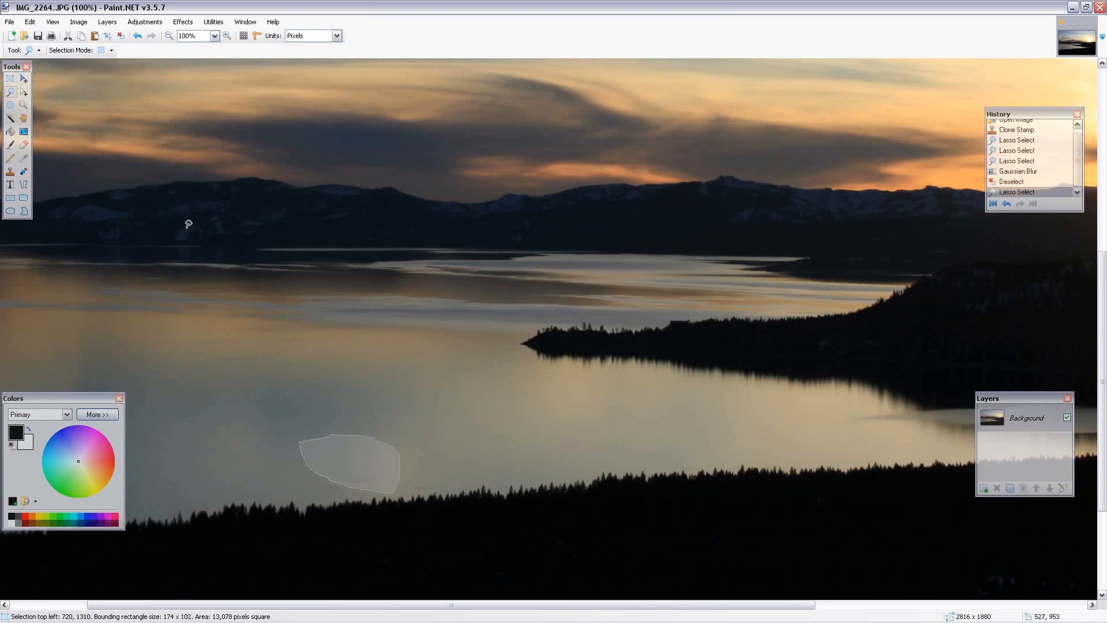
{"action": "mouse_move", "coordinate": [213, 22]}
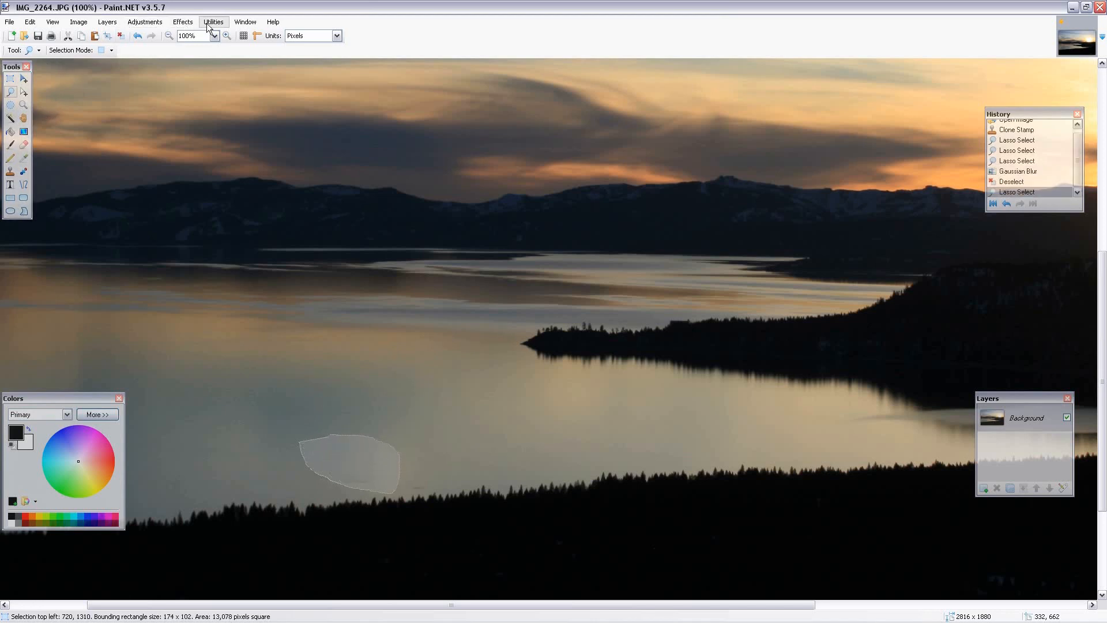
- Apply a second Gaussian blur of radius 27 to the larger water patch
{"action": "left_click", "coordinate": [184, 21]}
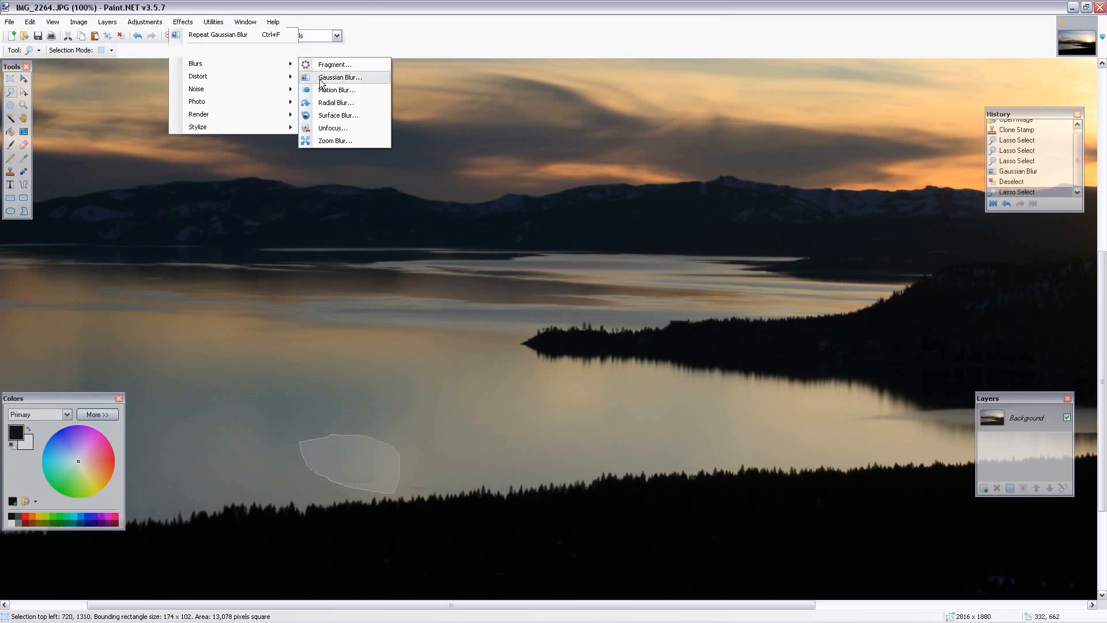
{"action": "left_click", "coordinate": [339, 77]}
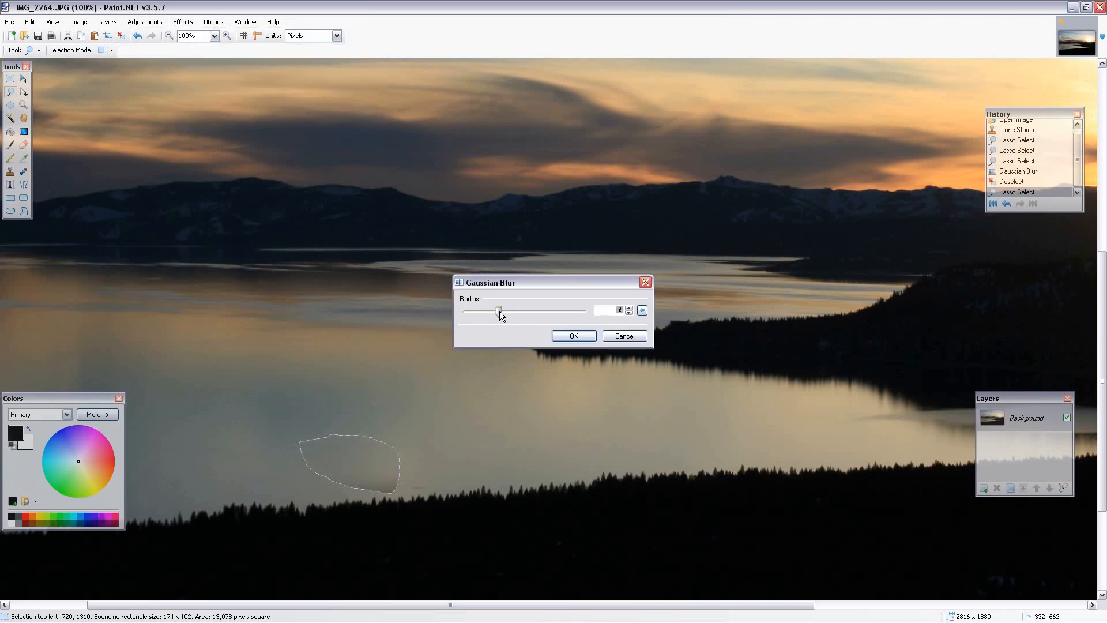
{"action": "left_click_drag", "start_coordinate": [498, 309], "coordinate": [466, 309]}
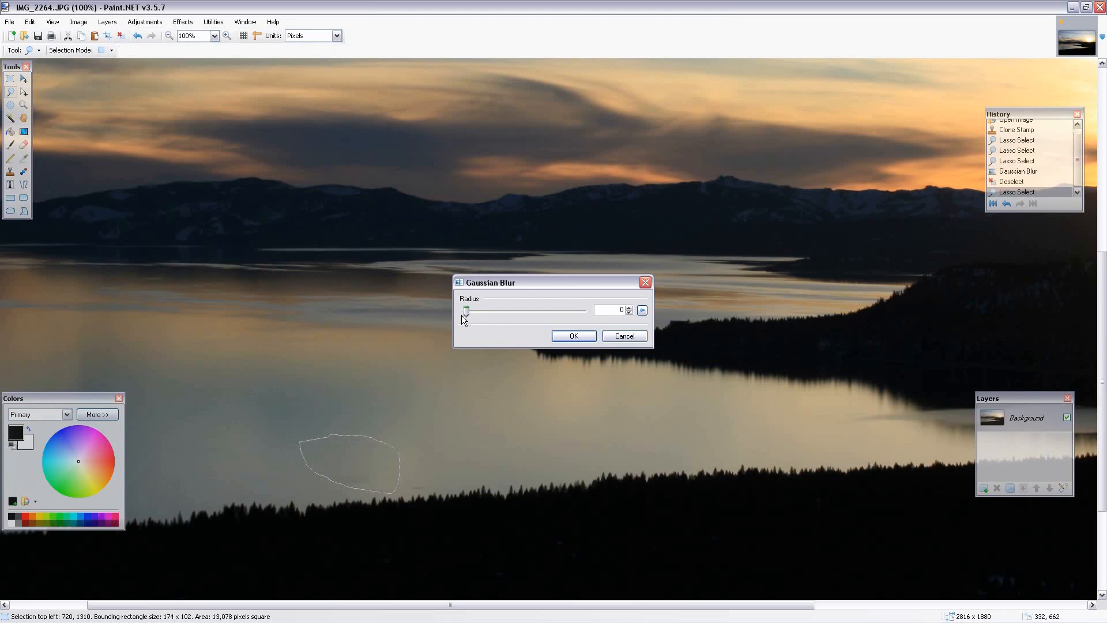
{"action": "left_click_drag", "start_coordinate": [465, 310], "coordinate": [473, 310]}
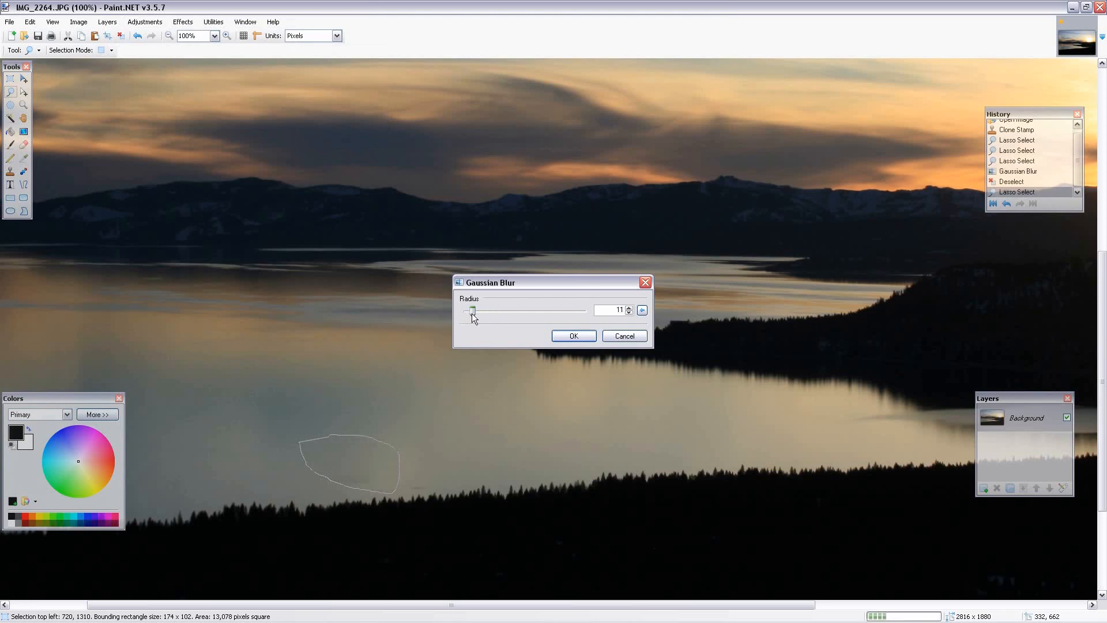
{"action": "left_click_drag", "start_coordinate": [473, 310], "coordinate": [489, 310]}
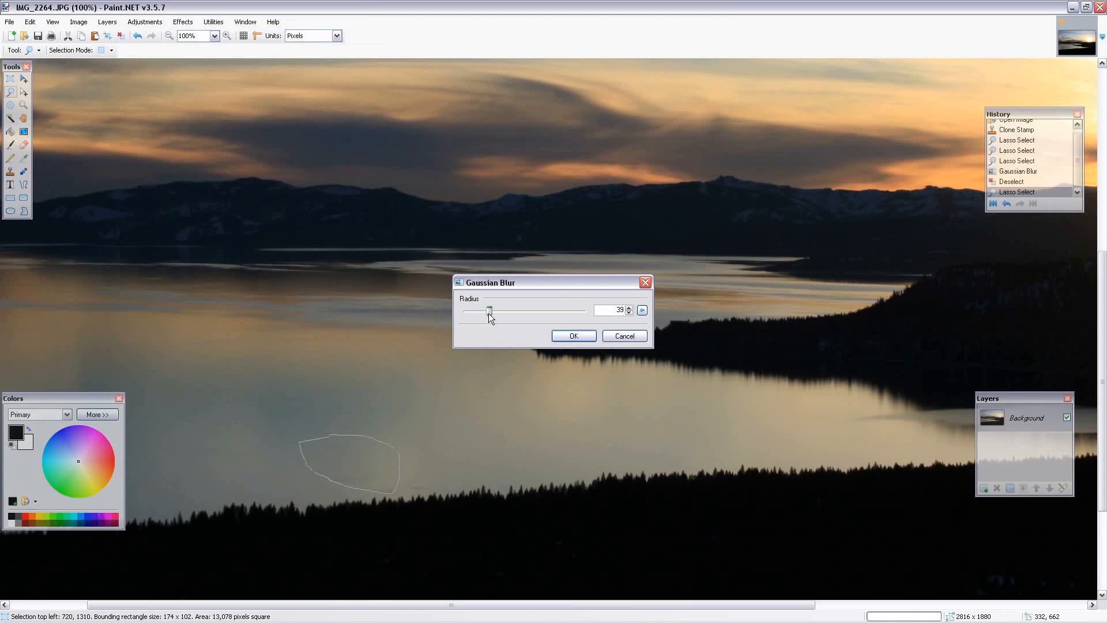
{"action": "left_click_drag", "start_coordinate": [488, 310], "coordinate": [482, 310]}
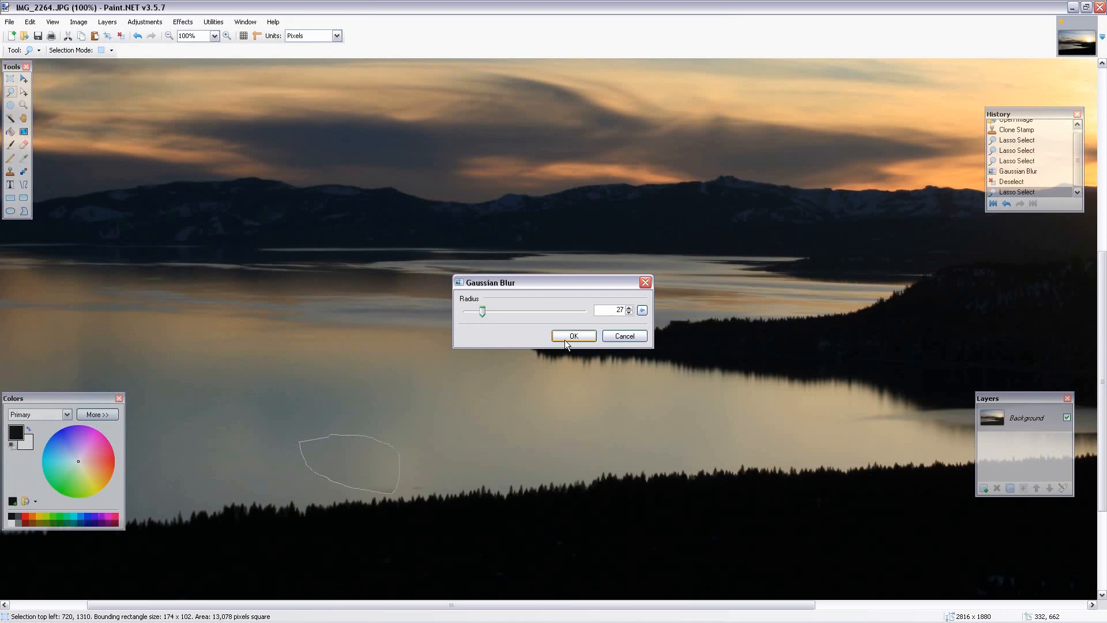
{"action": "left_click", "coordinate": [573, 335]}
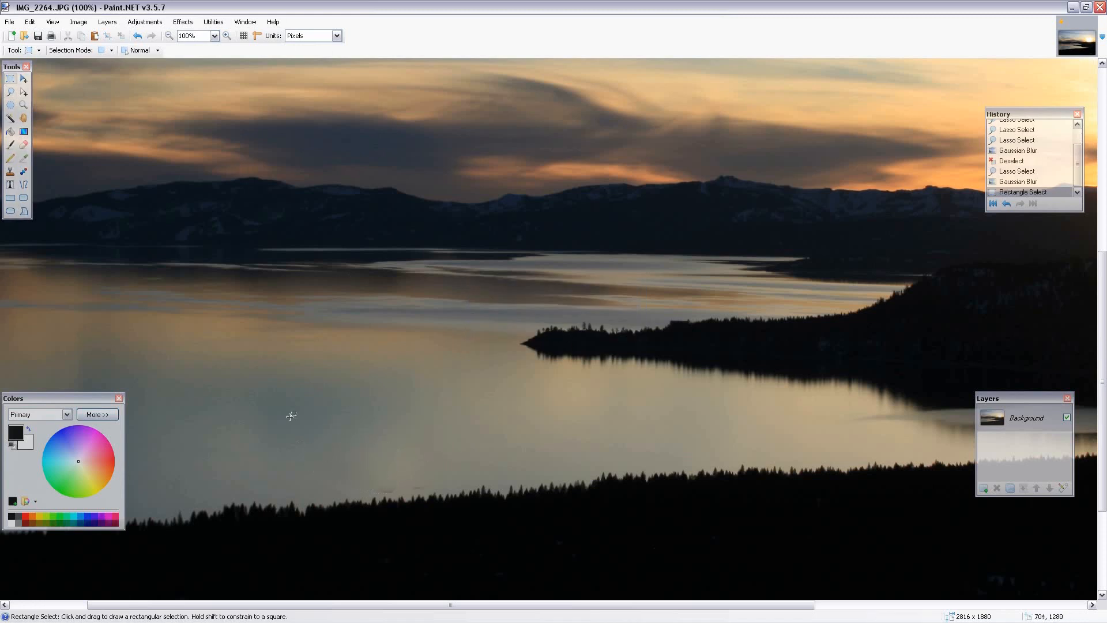
{"action": "mouse_move", "coordinate": [401, 391]}
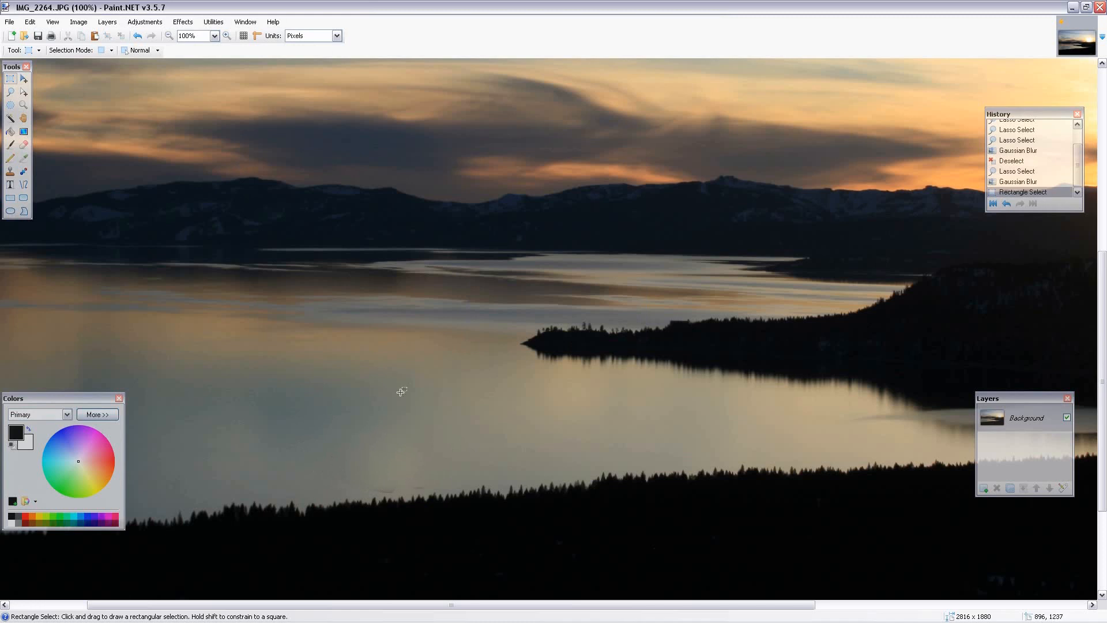
{"action": "mouse_move", "coordinate": [411, 389]}
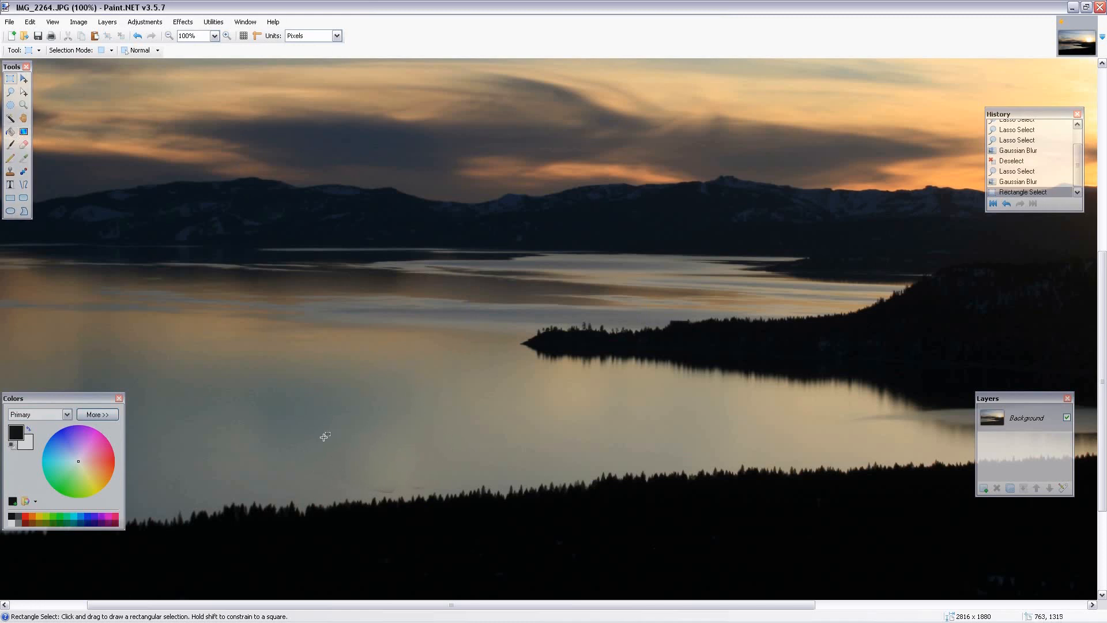
{"action": "mouse_move", "coordinate": [416, 479]}
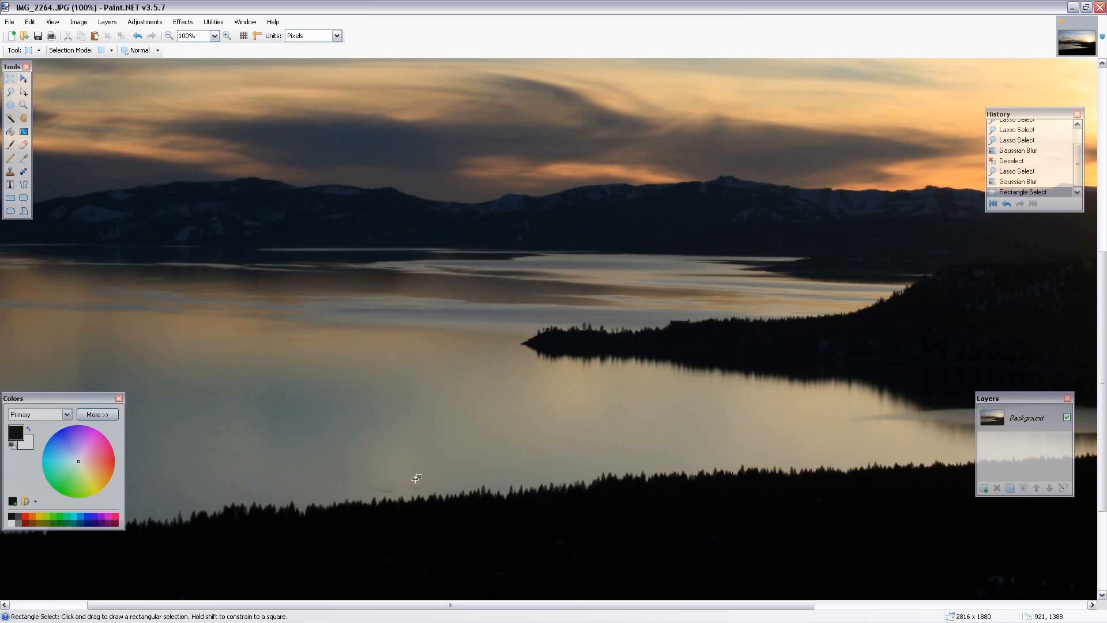
{"action": "mouse_move", "coordinate": [386, 319]}
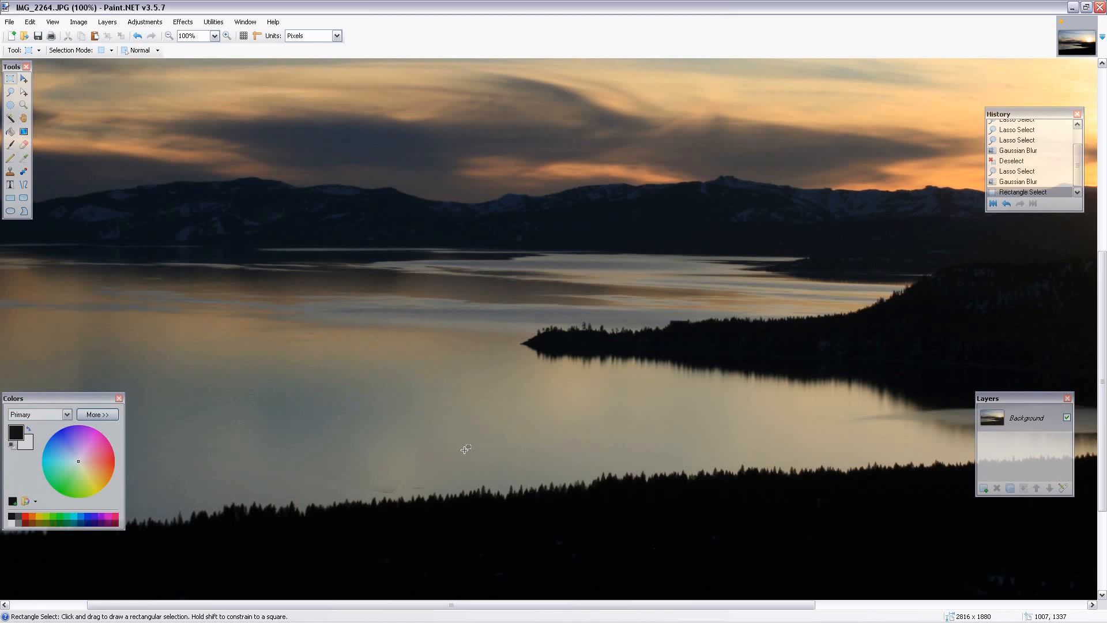
{"action": "mouse_move", "coordinate": [471, 270]}
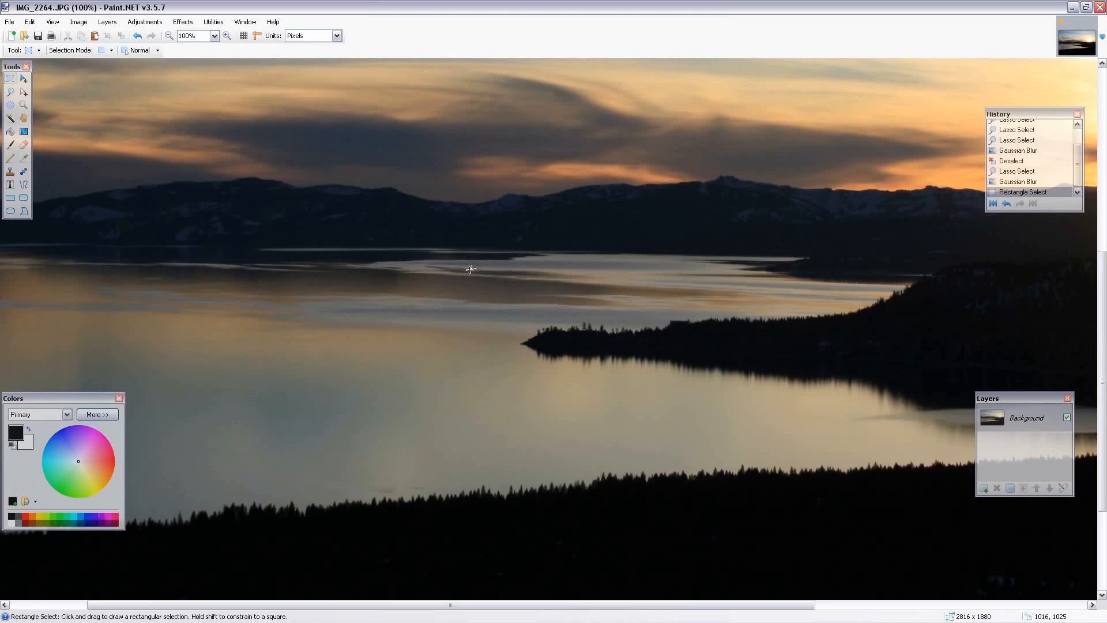